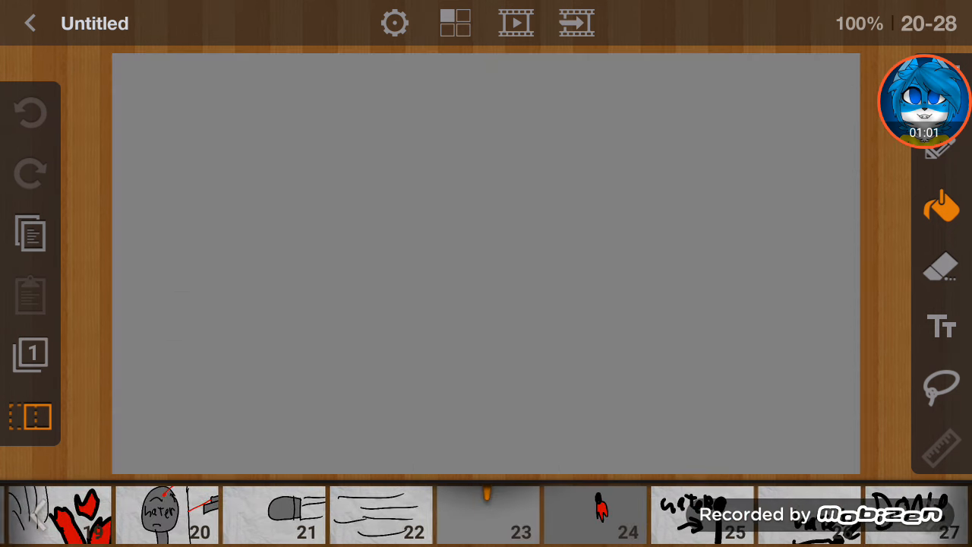
{"action": "scroll", "scroll_direction": "left", "scroll_amount": 3}
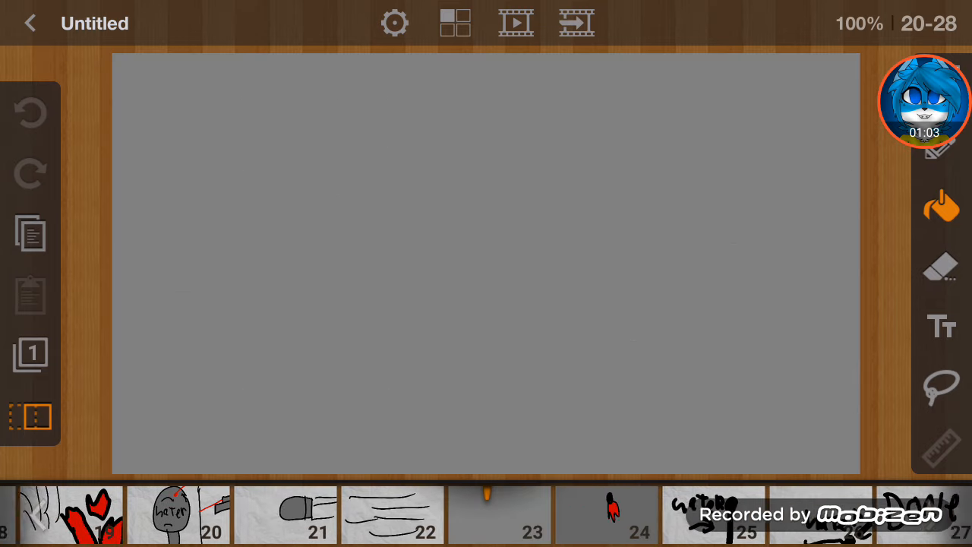